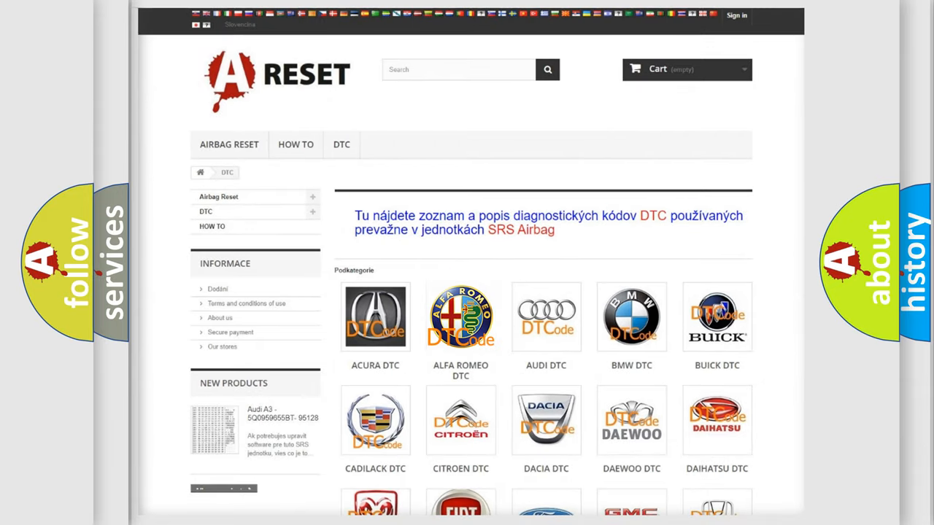
Step: Show the Alfa Romeo DTC code list and look through its codes
click(461, 315)
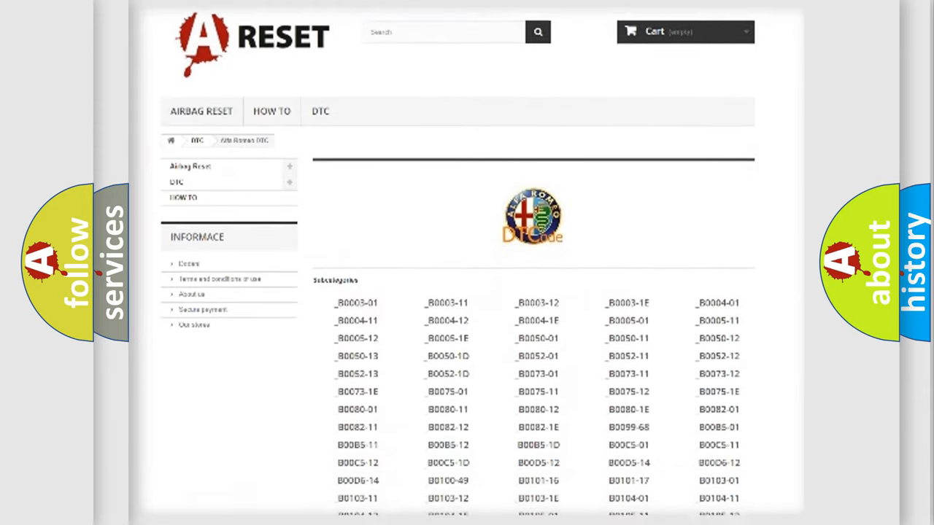
scroll(down, 3)
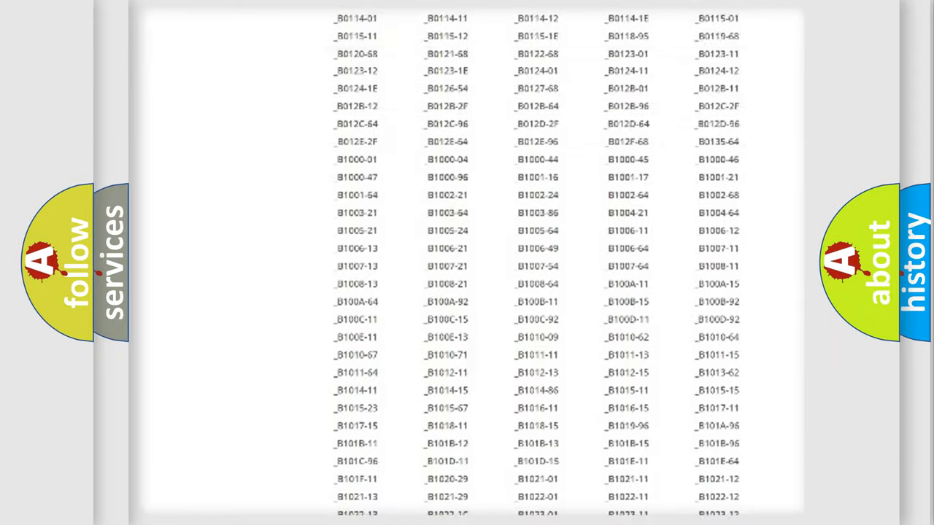
scroll(up, 3)
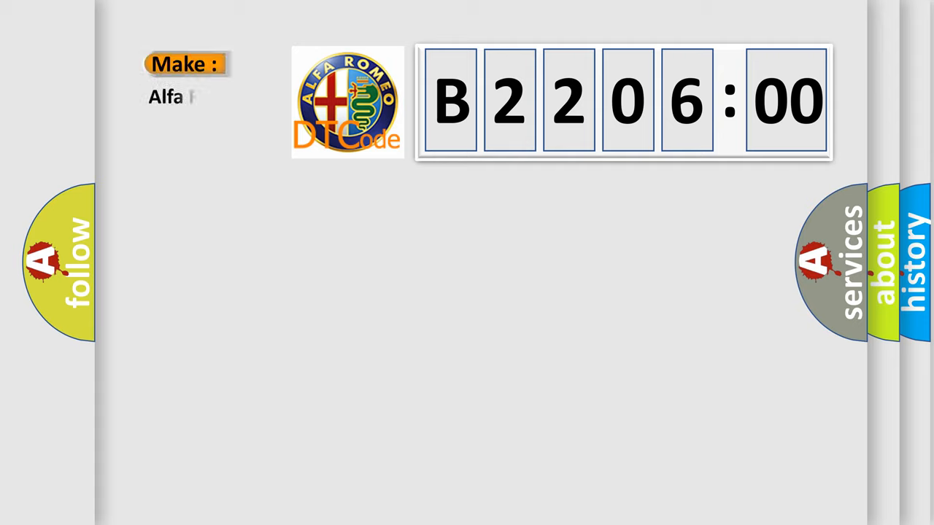
Step: Complete the make of code B2206:00 as 'Alfa Romeo'
text(Romeo)
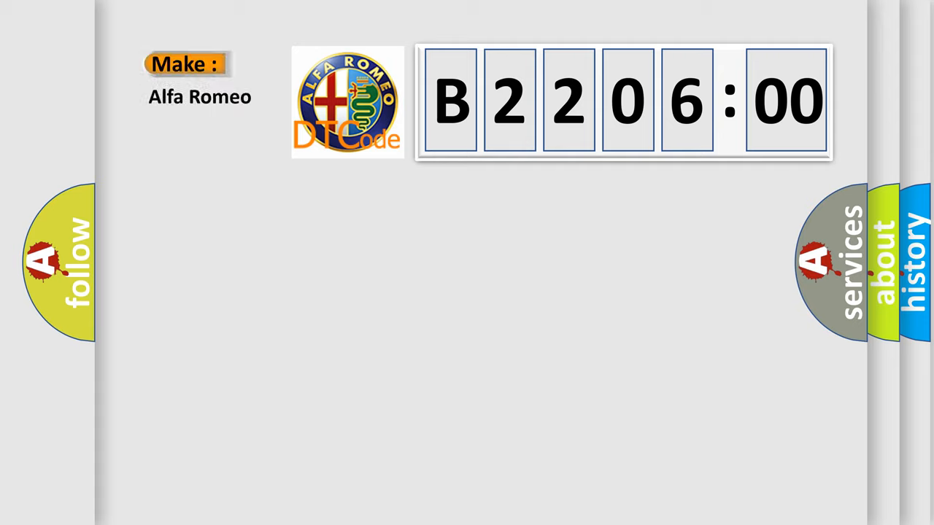